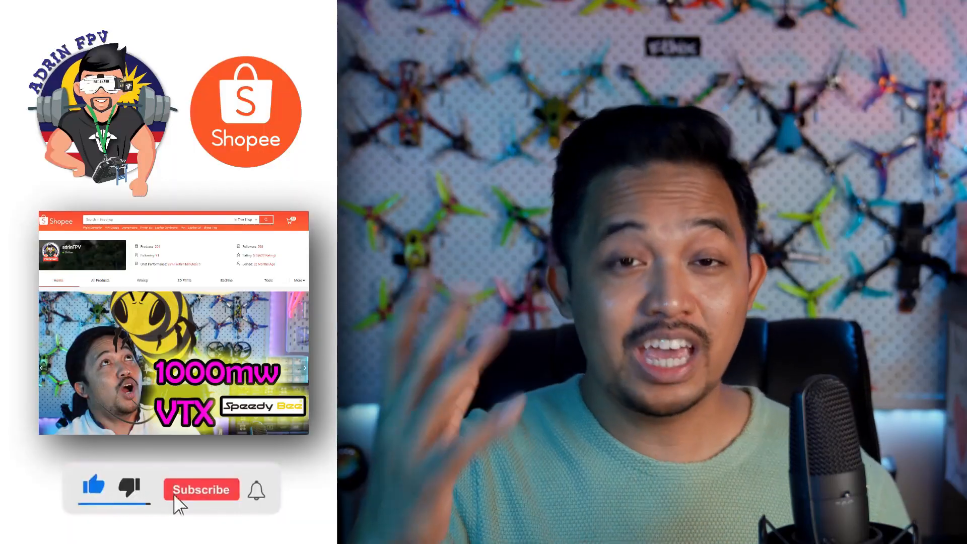
{"action": "left_click", "coordinate": [201, 489]}
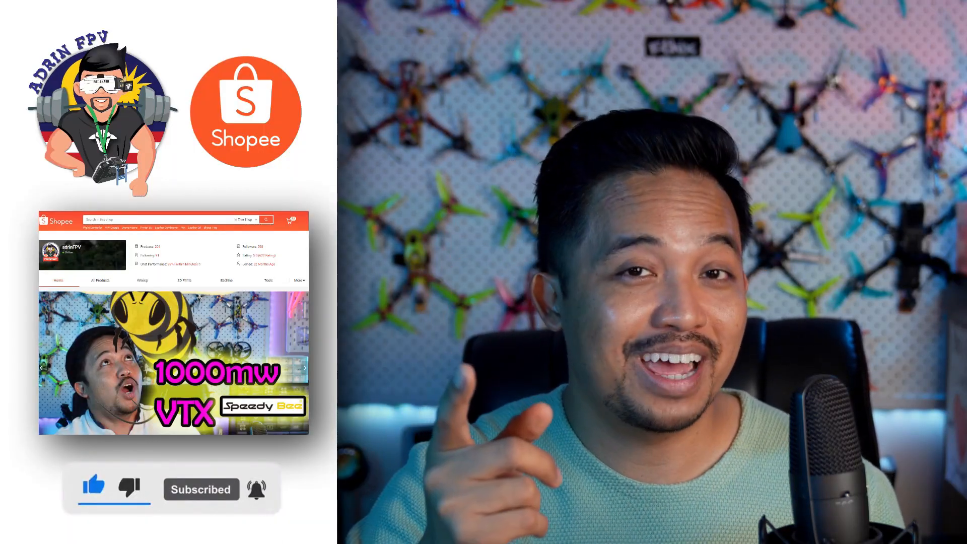